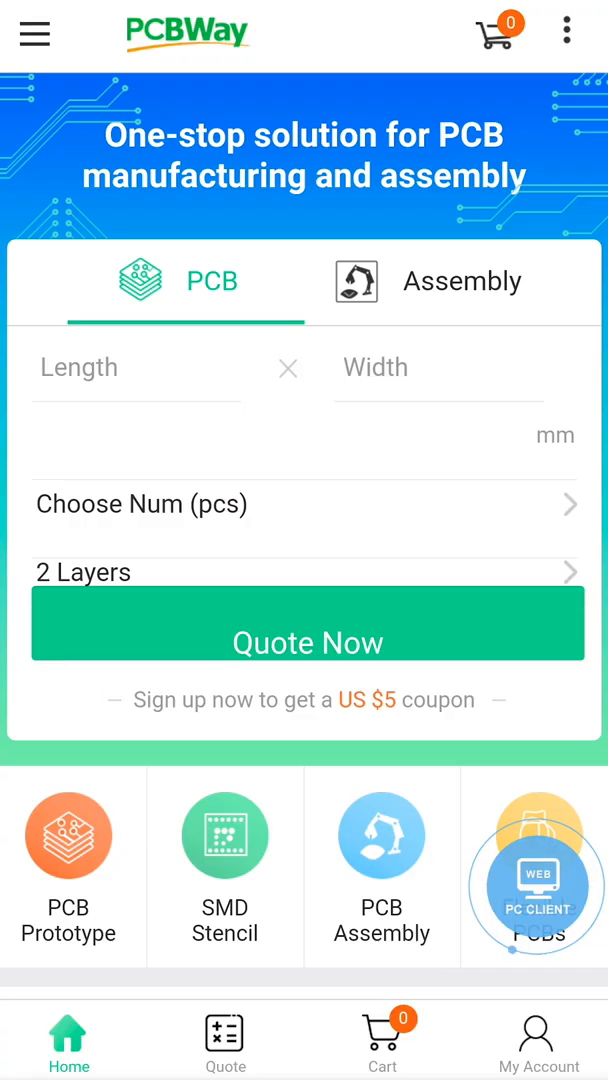
scroll("down", 3)
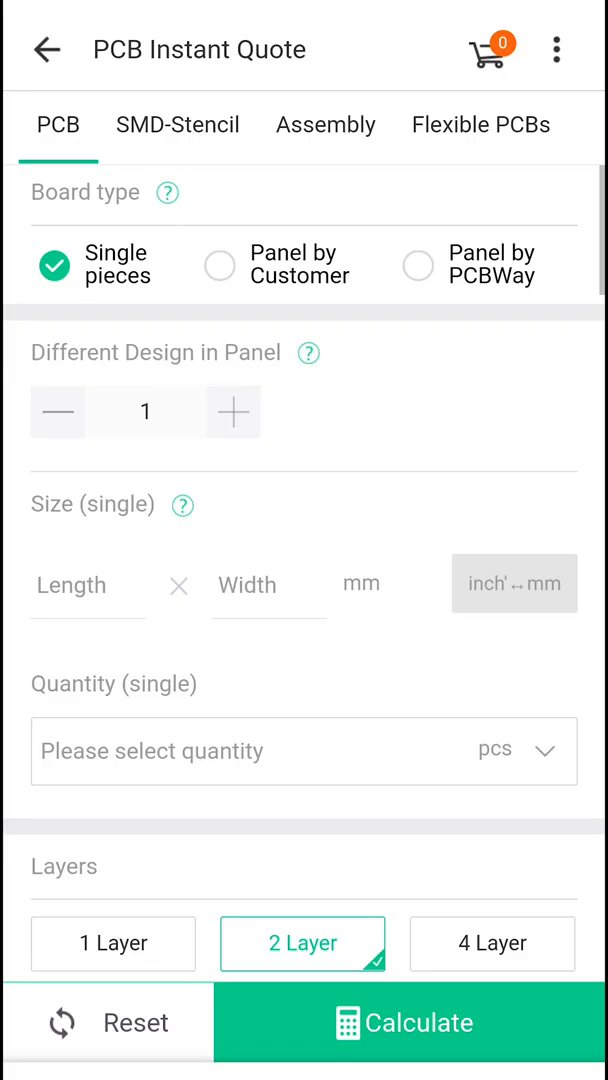
scroll("down", 3)
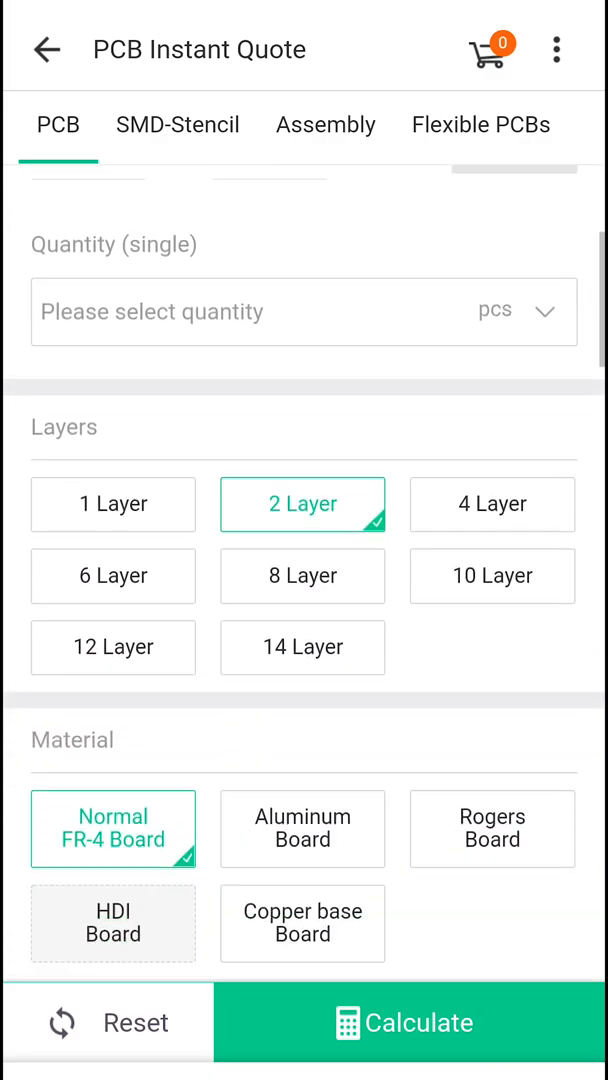
left_click(46, 48)
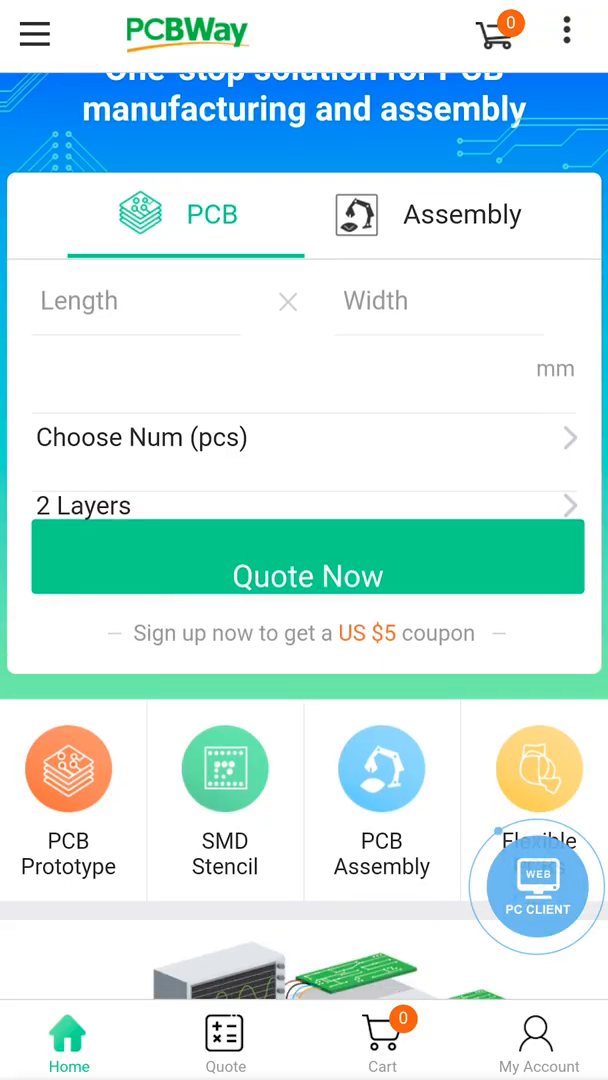